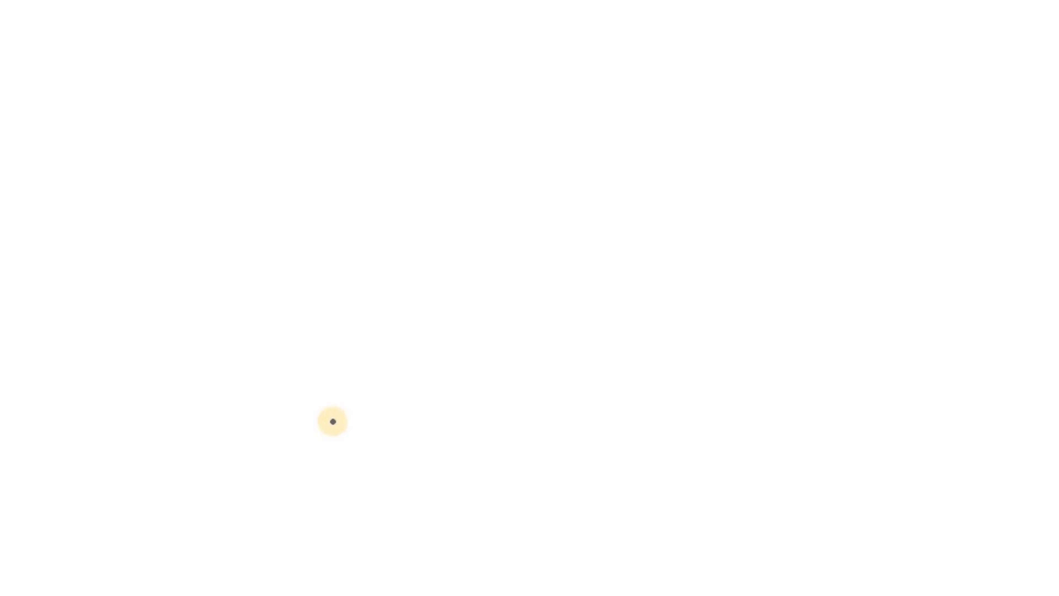
mouse_move(419, 55)
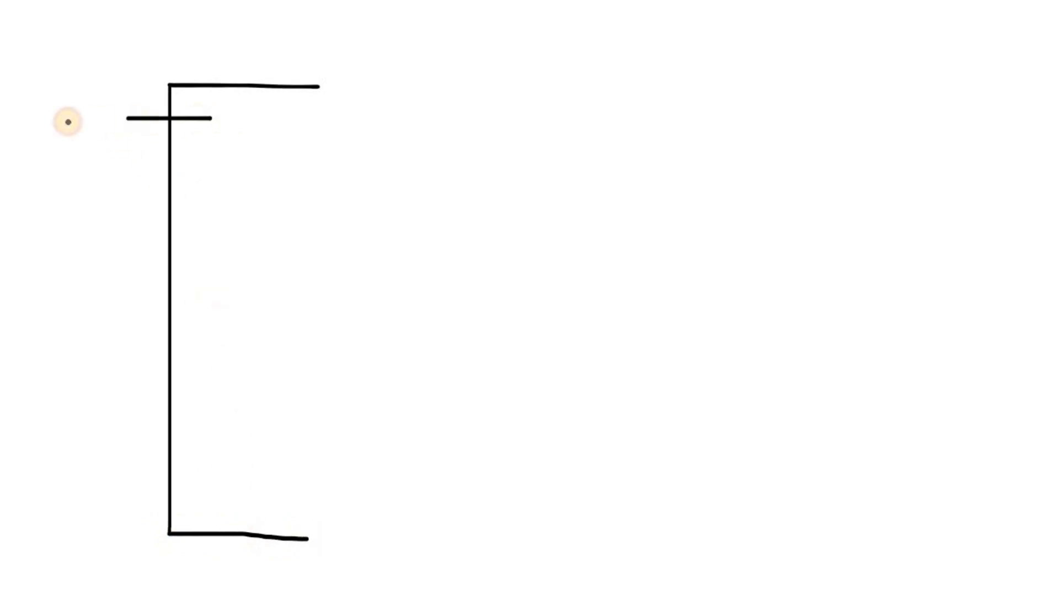
Step: Handwrite the labels A1 and A3 beside the first and third branches of the bracket
left_click_drag(42, 139, 80, 102)
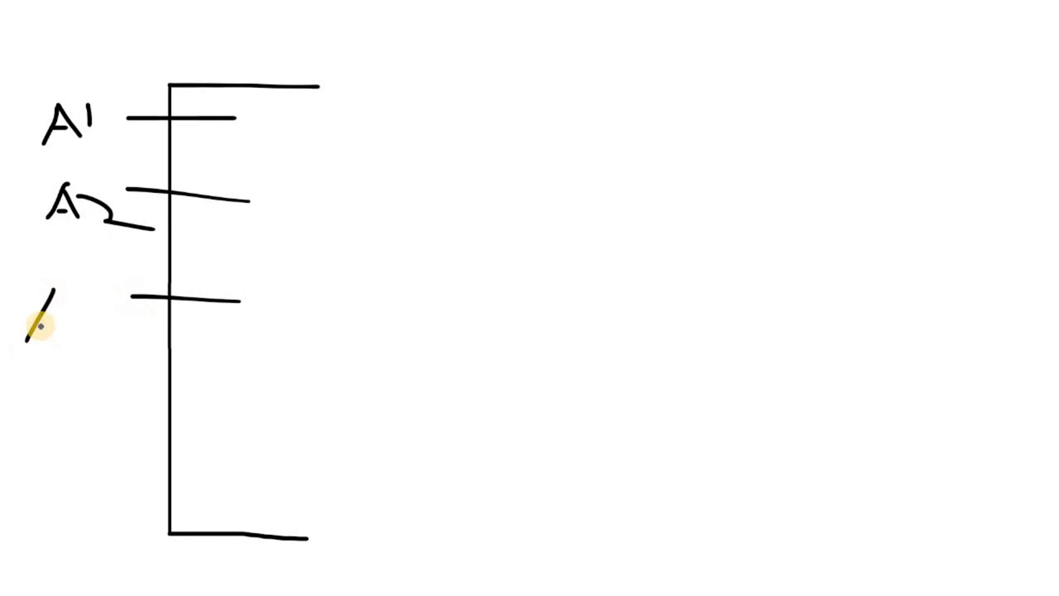
left_click_drag(35, 318, 132, 314)
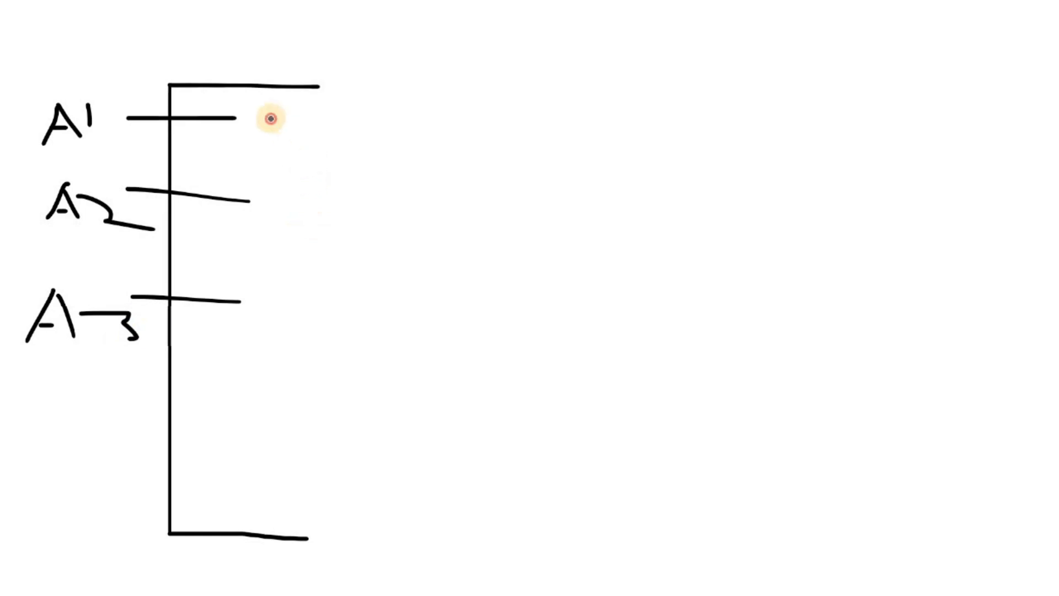
Step: Handwrite the notes α facing A1 and 'DIS₂' facing A2
left_click_drag(270, 118, 287, 131)
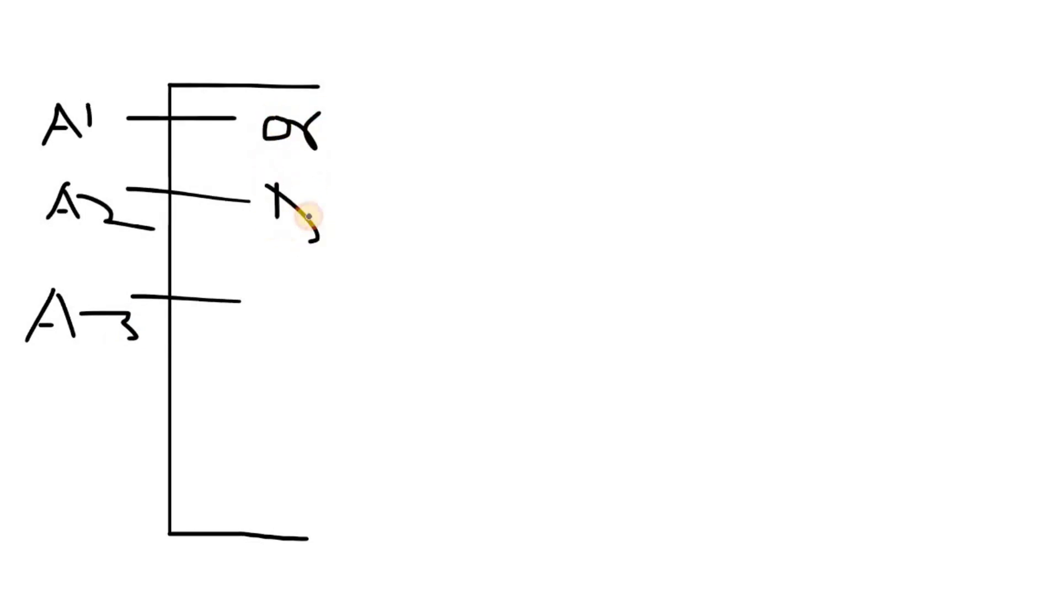
left_click_drag(270, 196, 379, 229)
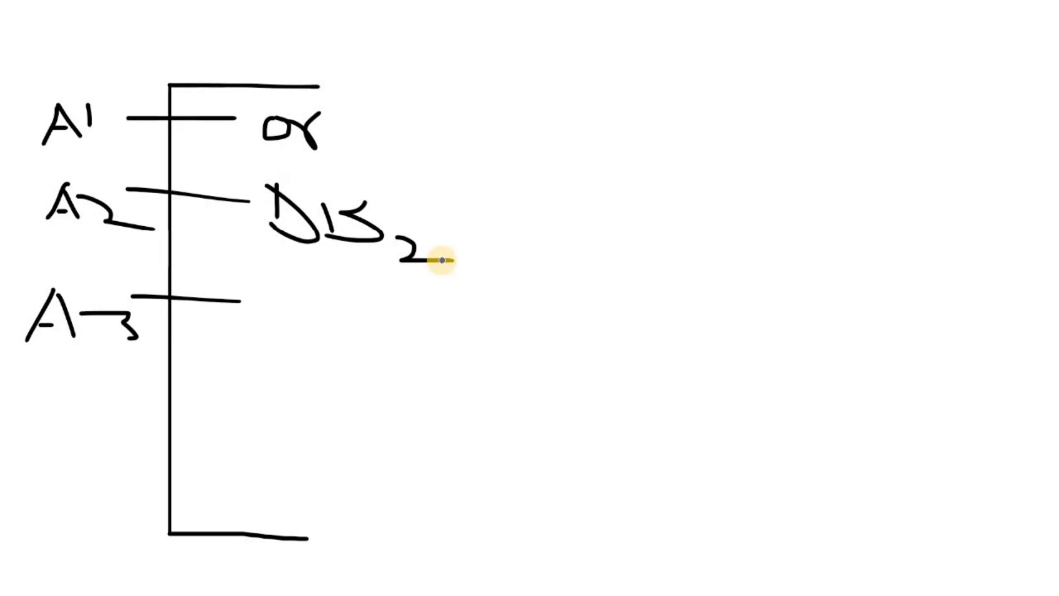
mouse_move(442, 260)
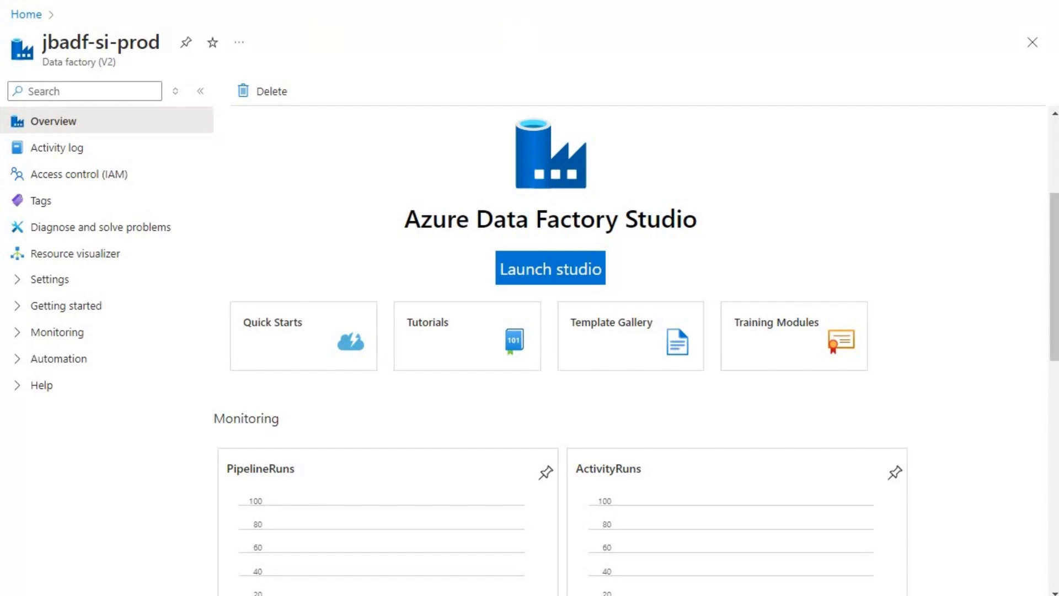
Step: Show the factory's Integration runtimes list with four running runtimes
left_click(549, 267)
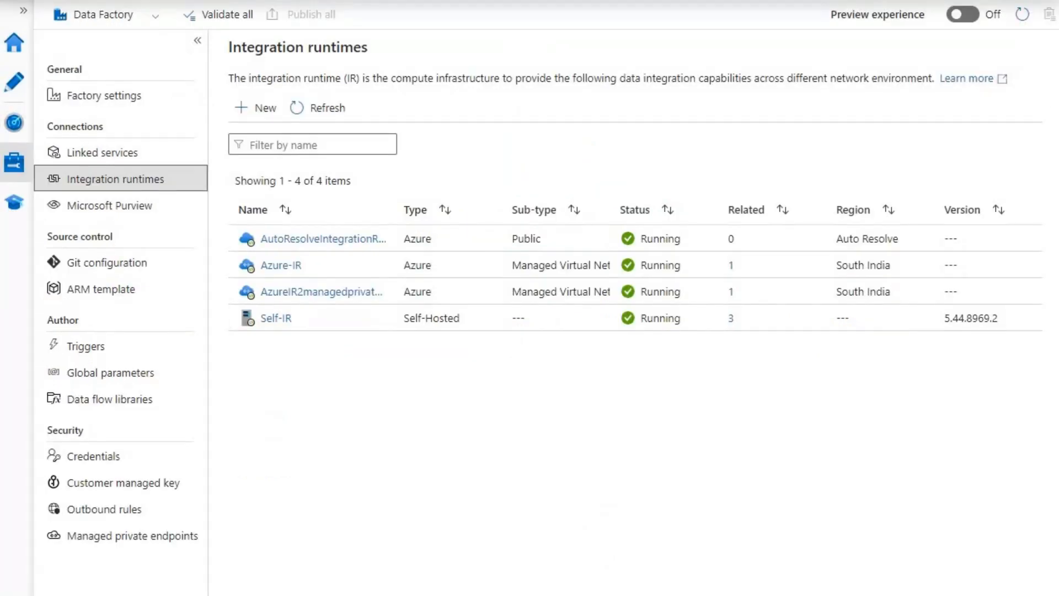
mouse_move(363, 337)
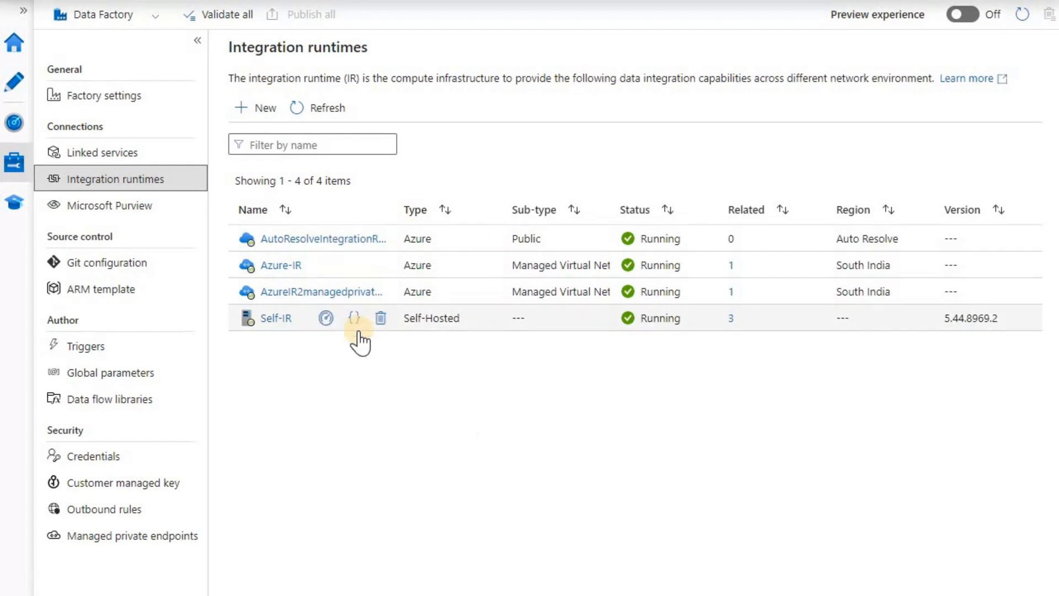
mouse_move(278, 379)
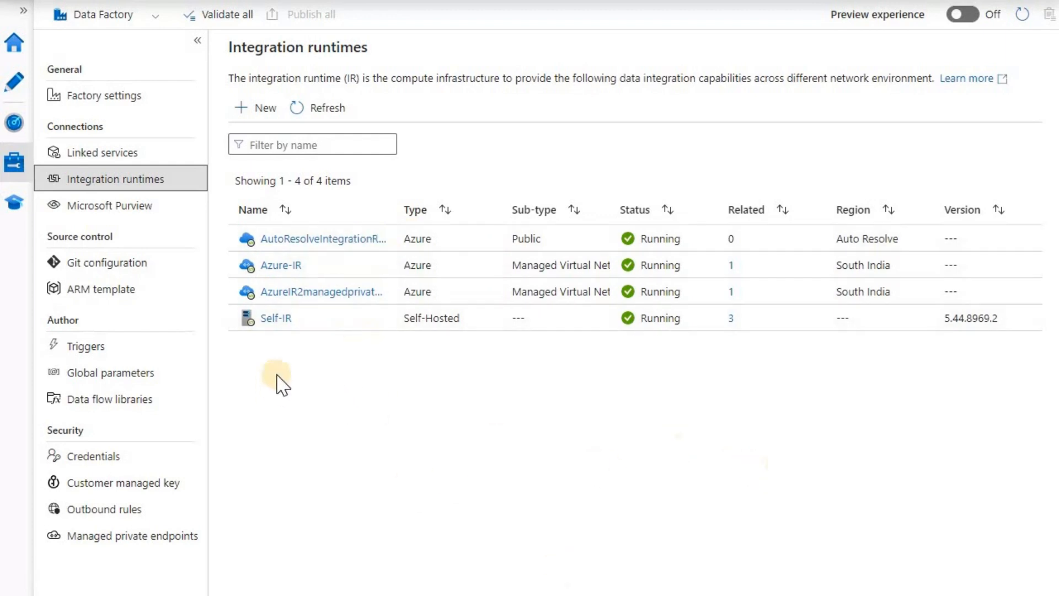
mouse_move(275, 318)
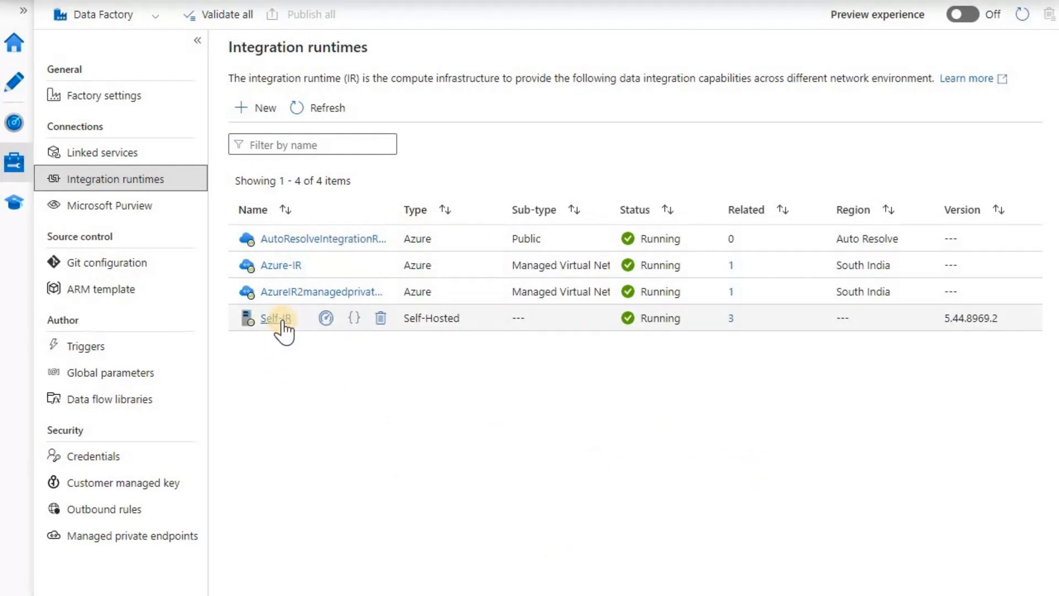
mouse_move(436, 203)
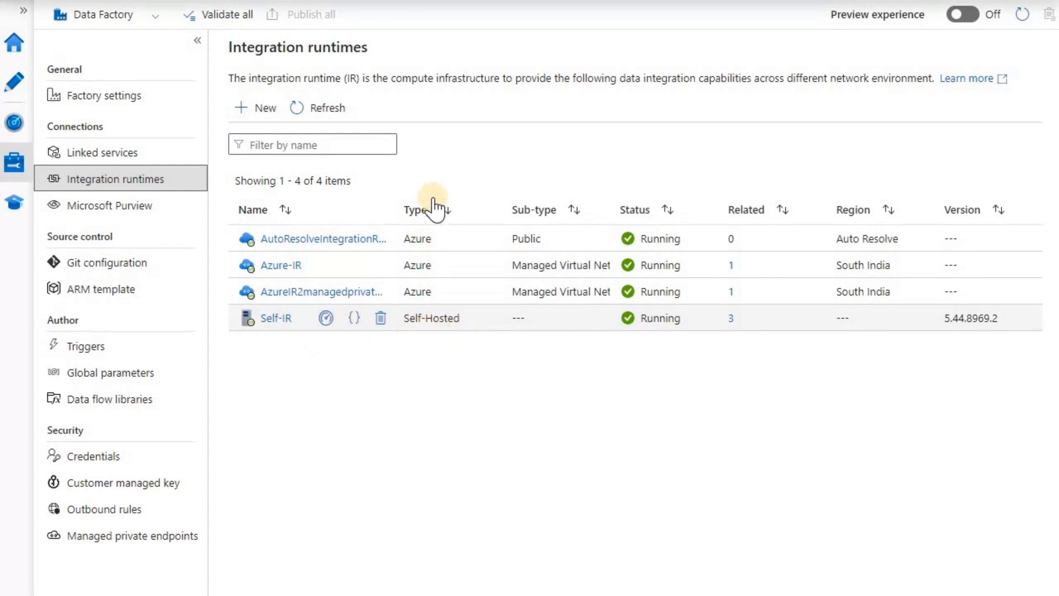
mouse_move(458, 331)
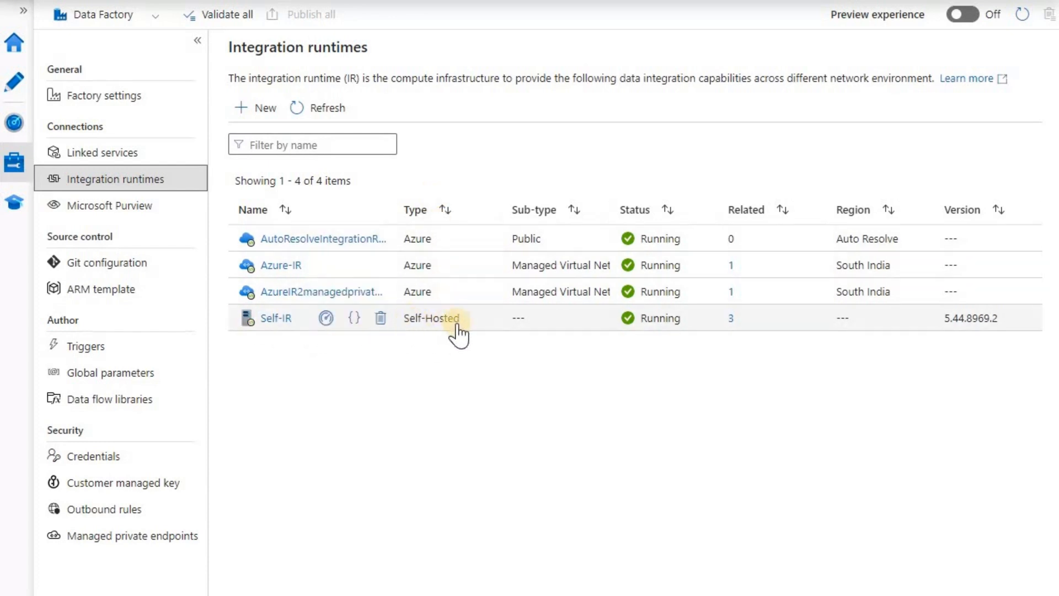
mouse_move(394, 300)
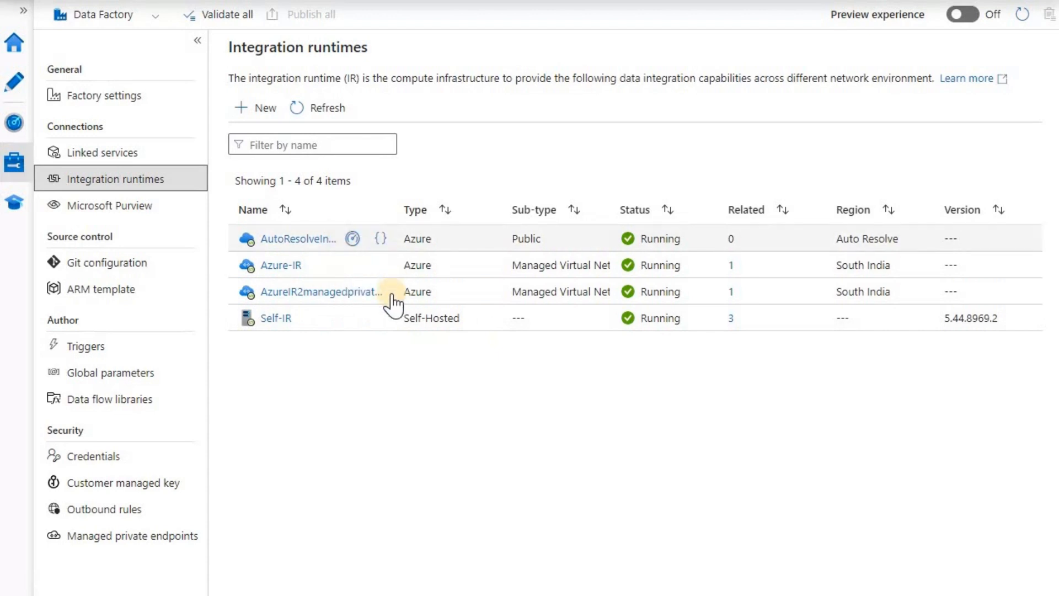
mouse_move(435, 280)
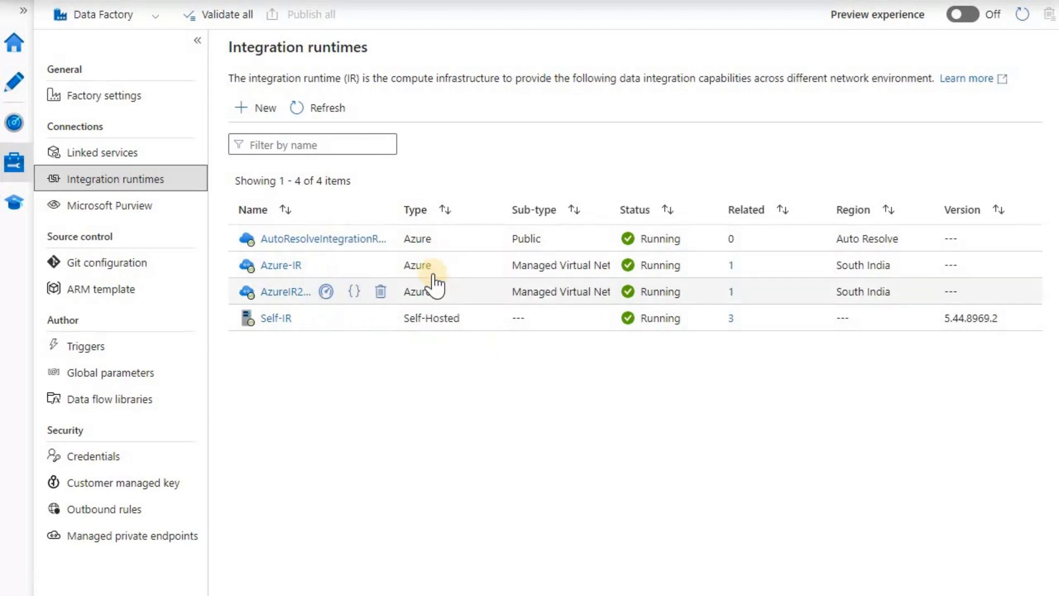
mouse_move(275, 318)
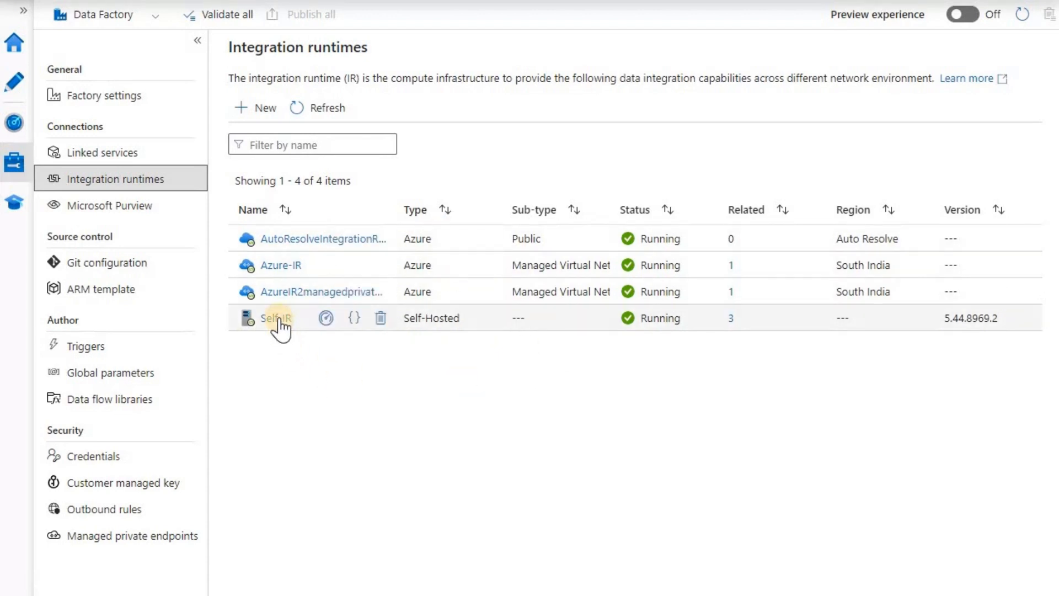
Step: Show the Self-IR runtime's Nodes, listing the running machines jbadbvm1 and jbadbvm
left_click(276, 317)
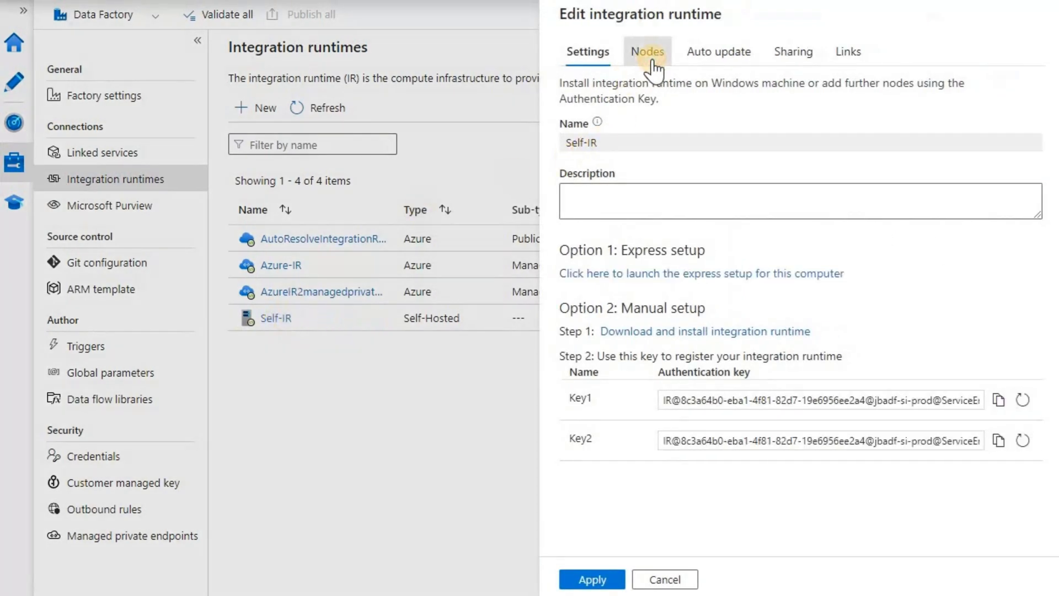
left_click(646, 52)
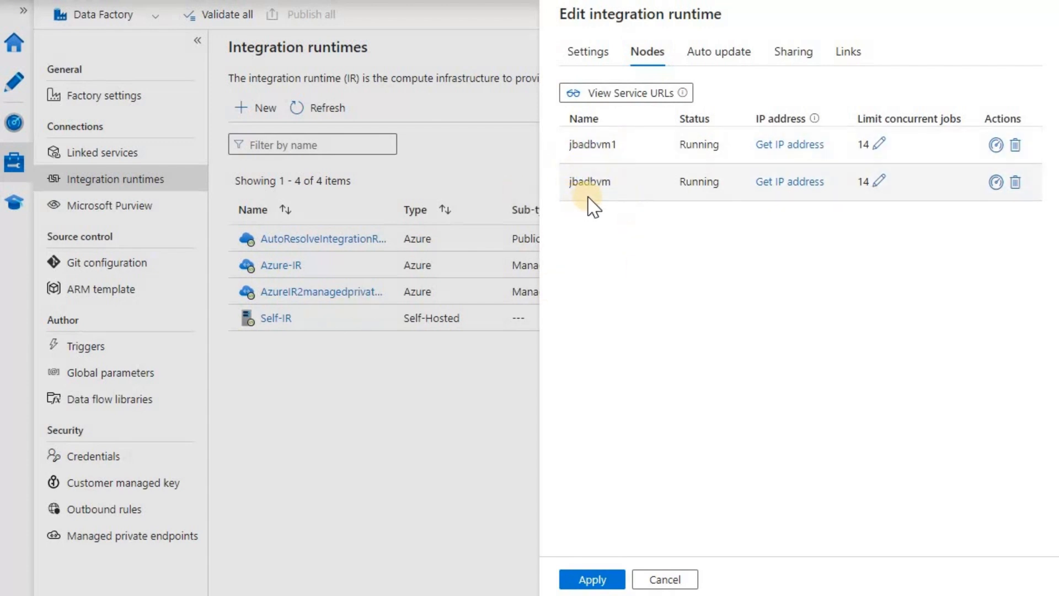
mouse_move(588, 152)
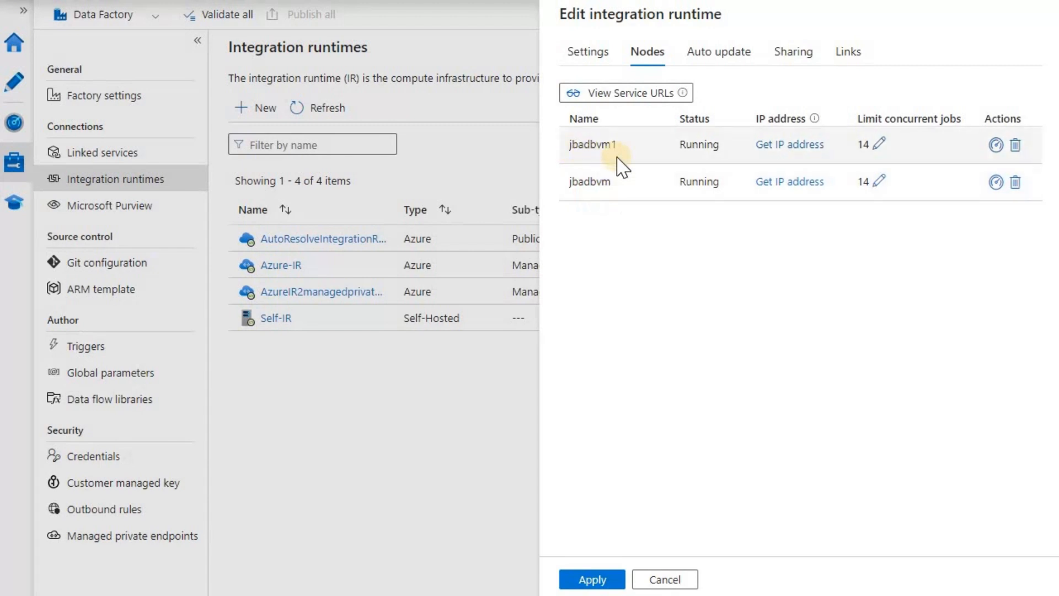
mouse_move(658, 168)
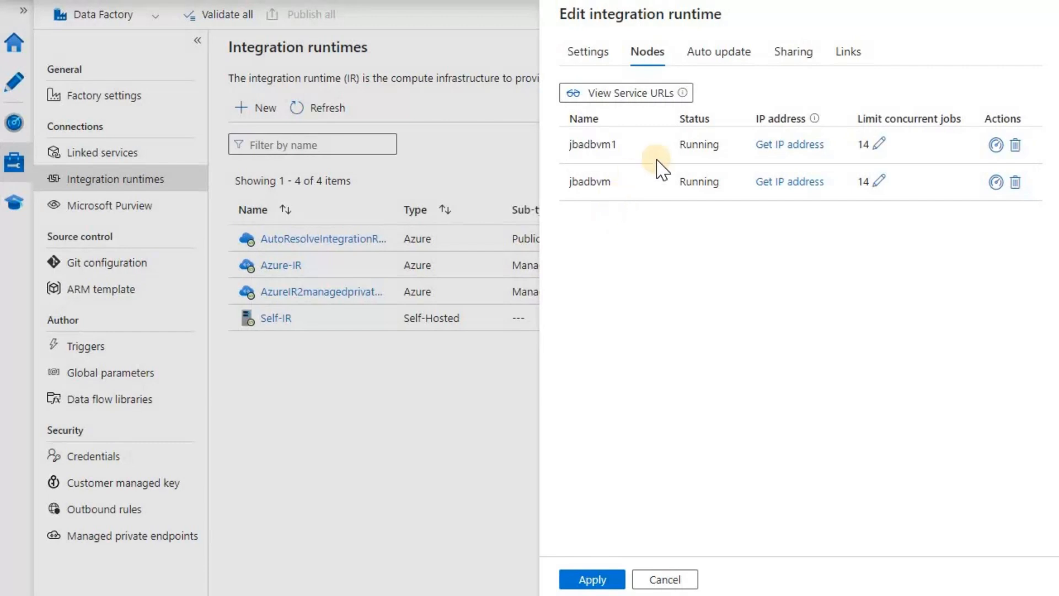
mouse_move(493, 263)
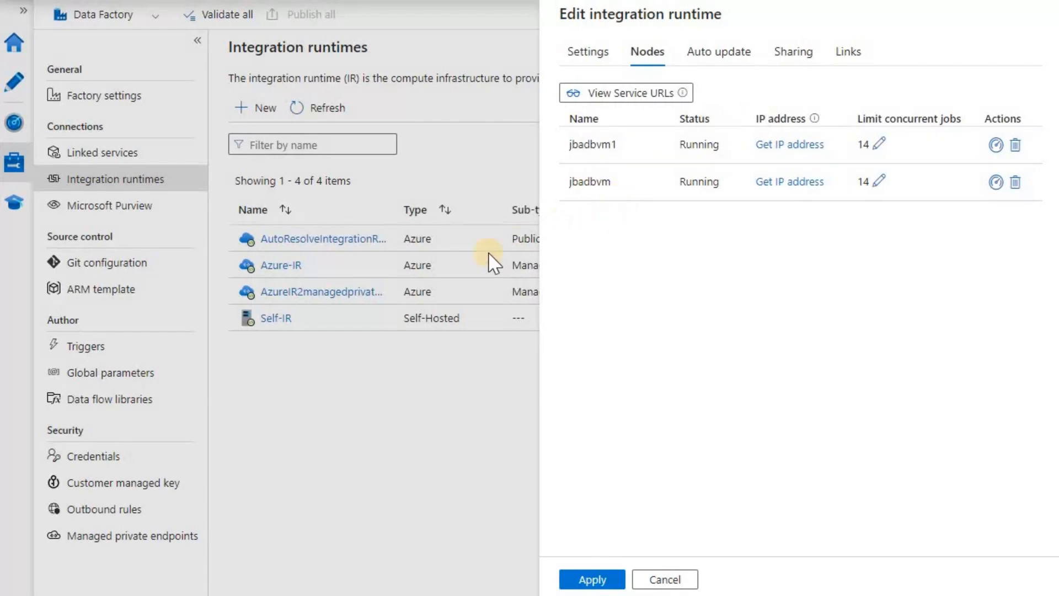
mouse_move(595, 210)
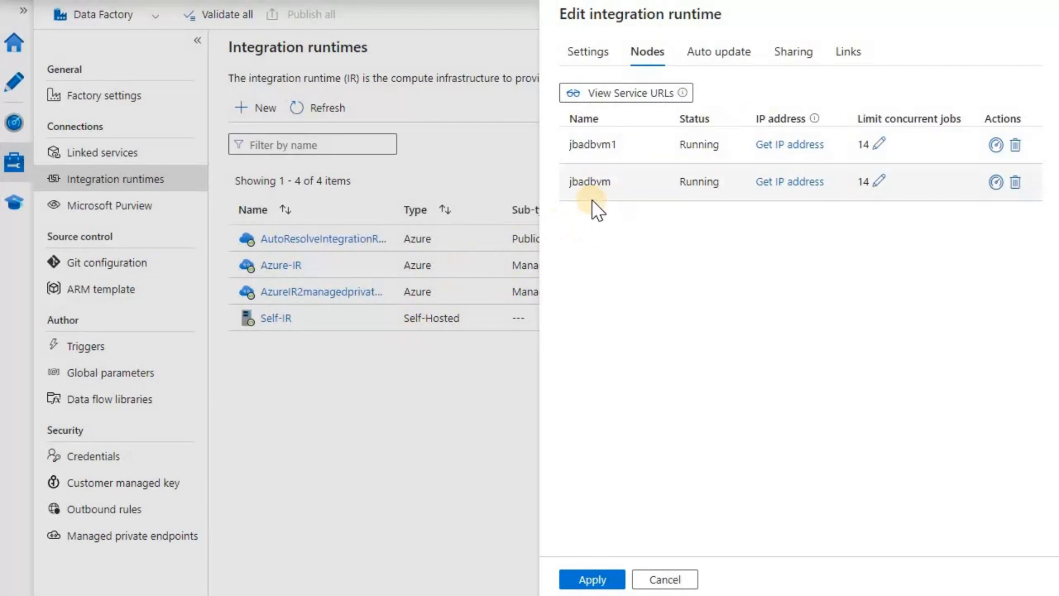
mouse_move(613, 211)
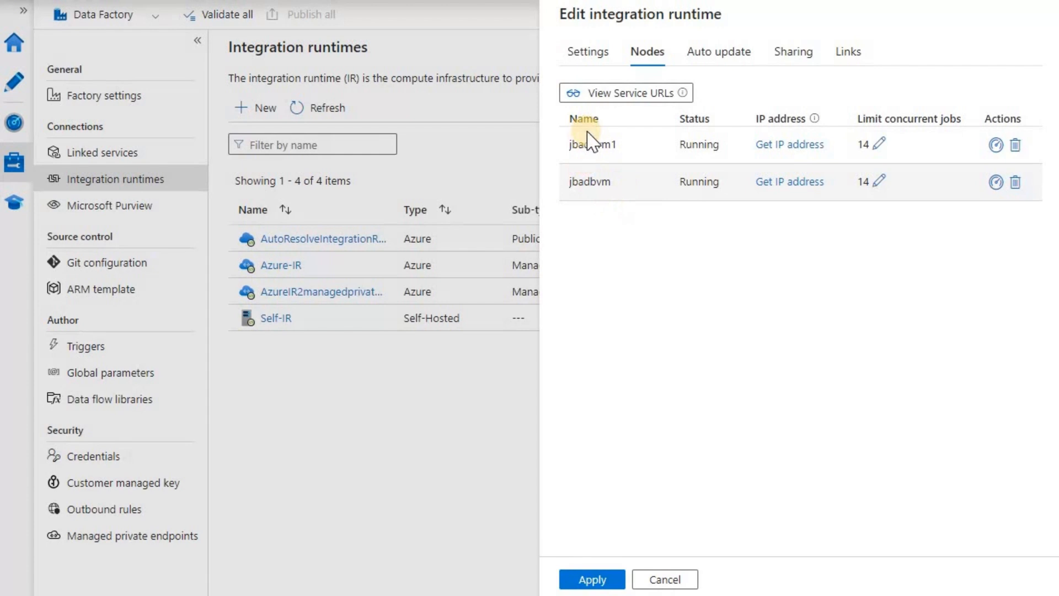
mouse_move(605, 166)
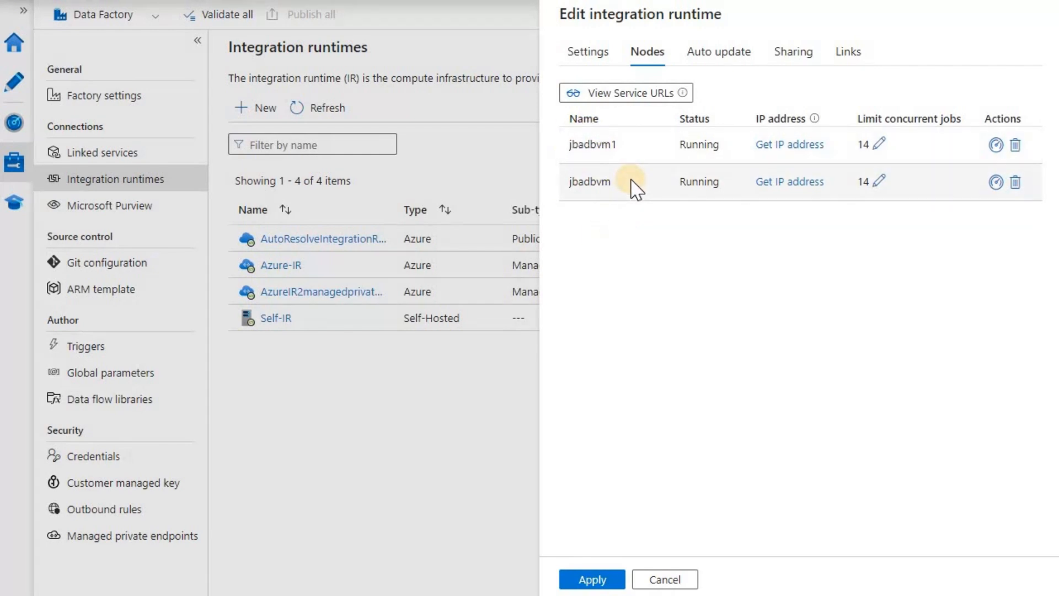
mouse_move(645, 226)
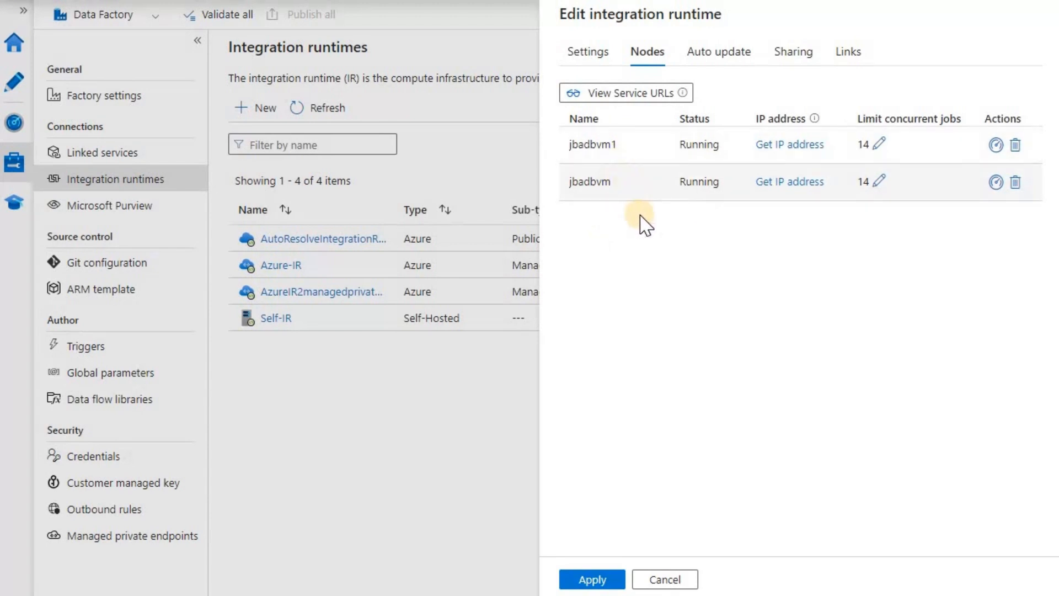
mouse_move(639, 215)
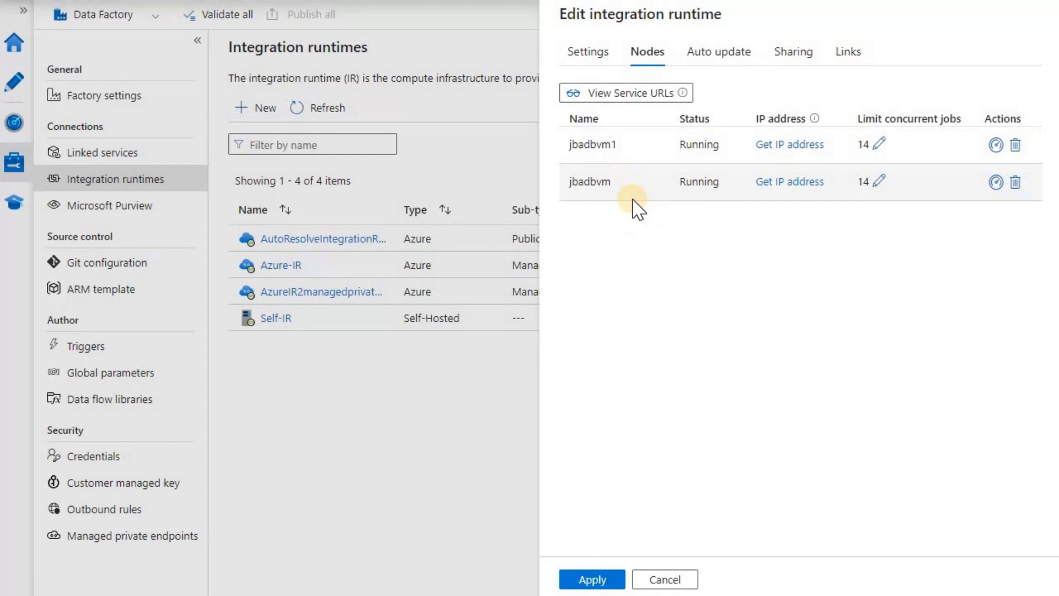
Step: Cancel out of the Self-IR edit panel back to the Integration runtimes list
left_click(663, 579)
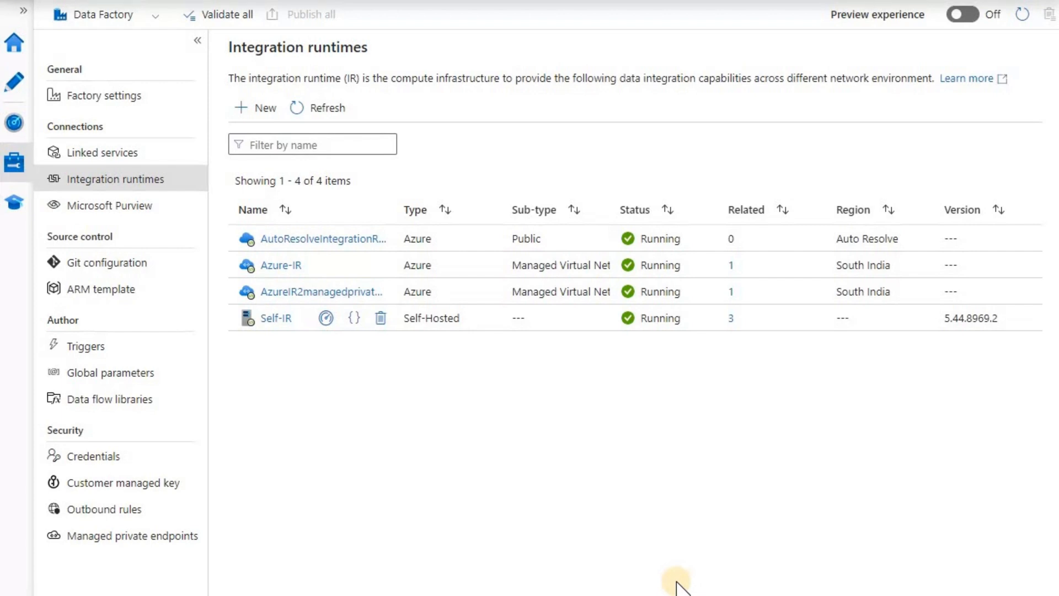
mouse_move(678, 582)
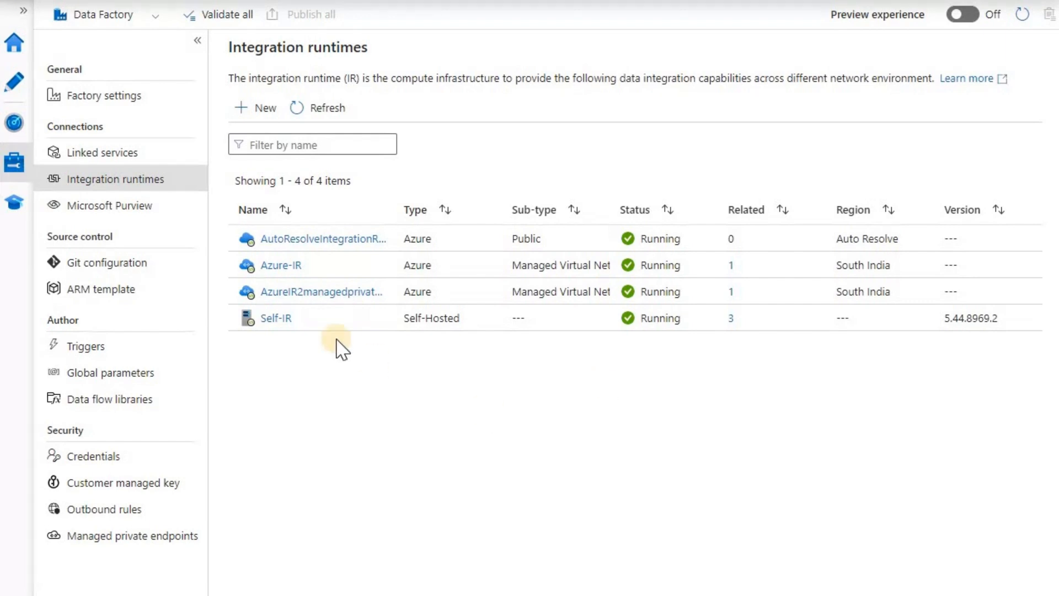
mouse_move(275, 317)
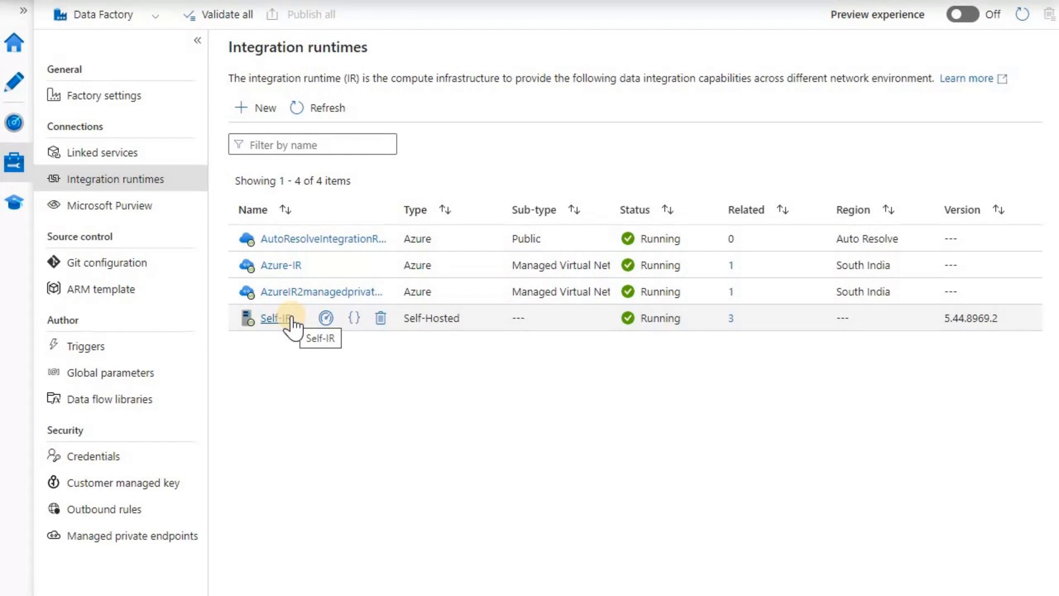
mouse_move(272, 238)
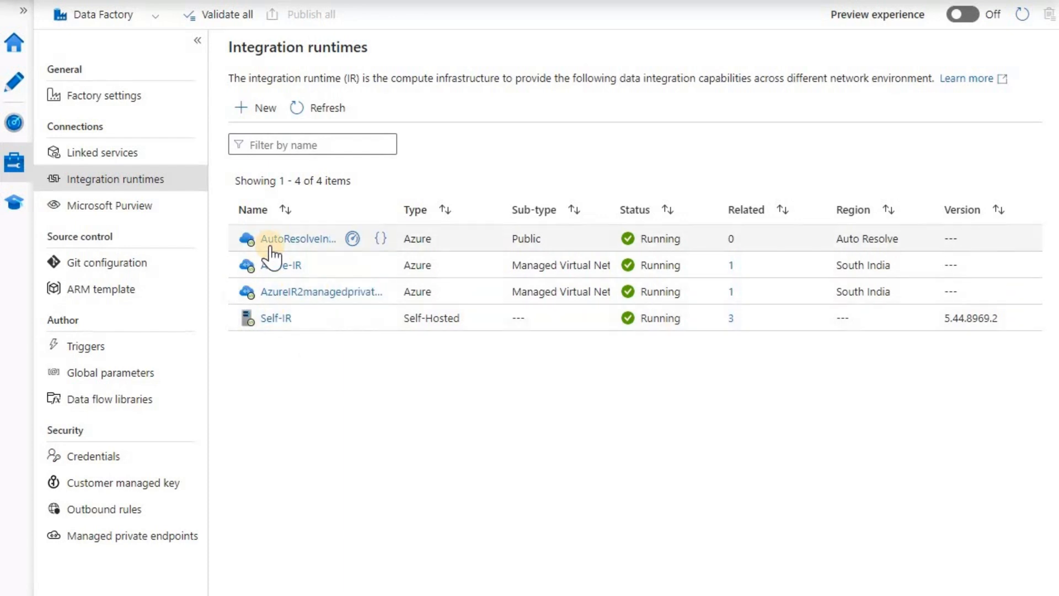
mouse_move(306, 280)
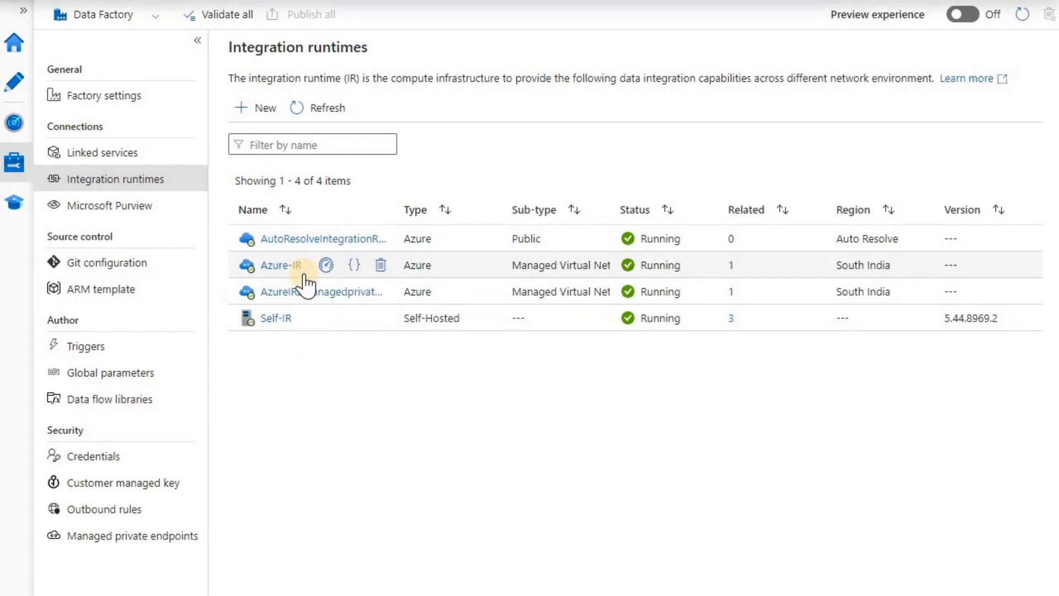